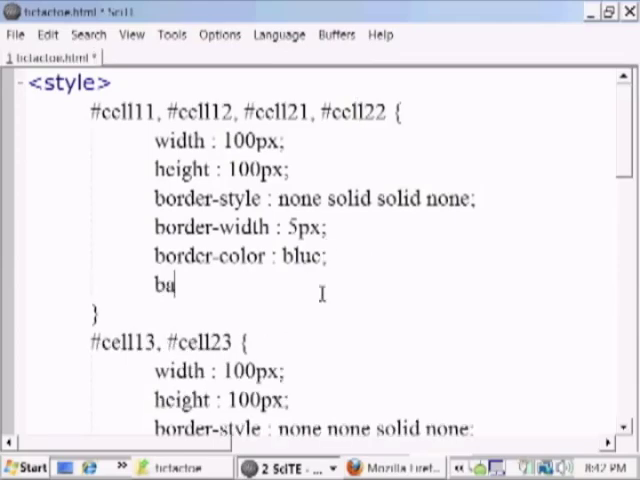
Add 'background : url(images/X.png);' to the #cell11, #cell12, #cell21, #cell22 rule.
text(ckground :)
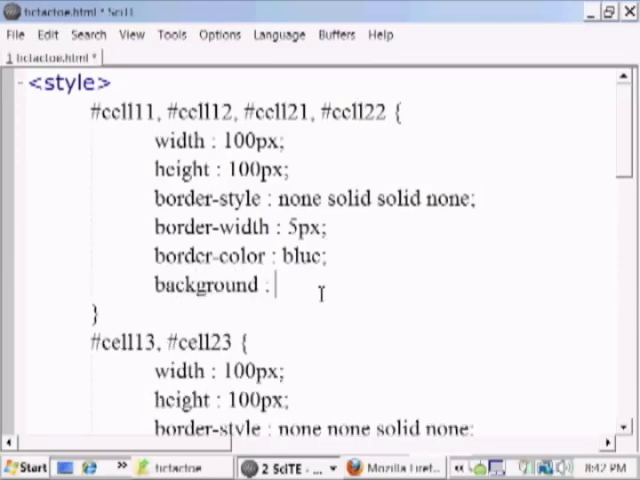
text(url();)
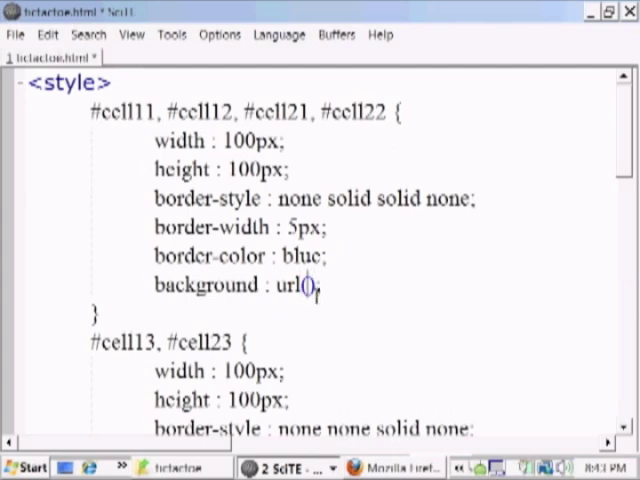
text(images/)
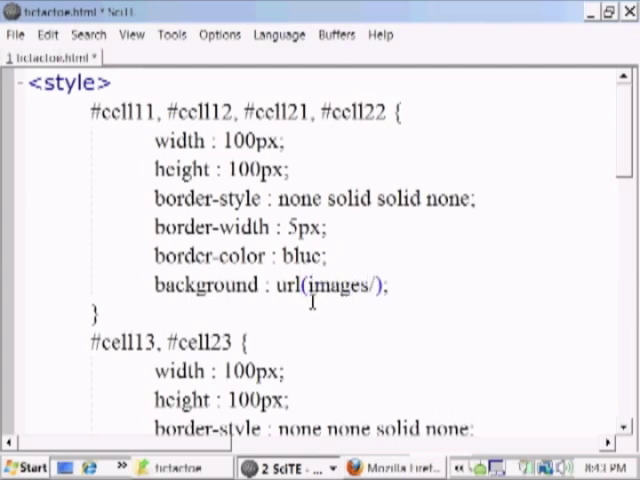
text(X.p)
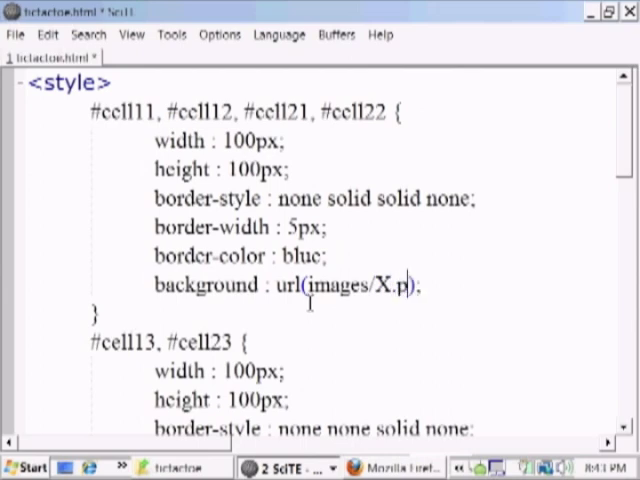
text(ng)
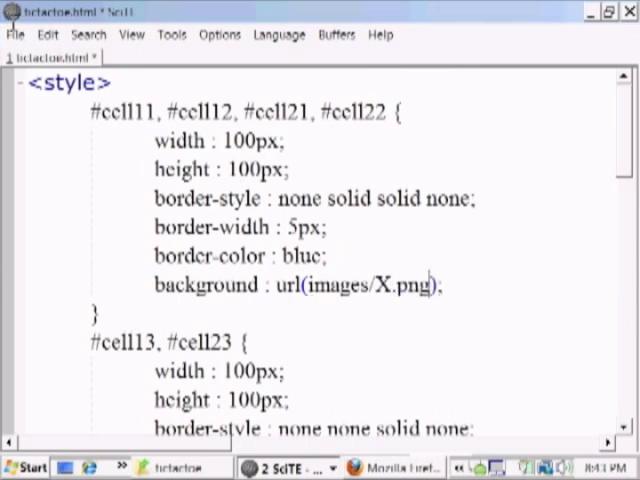
Preview tictactoe.html in Firefox with the new X backgrounds.
click(16, 34)
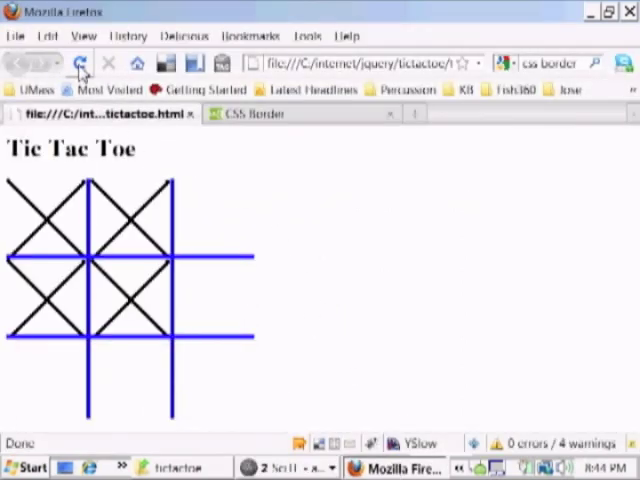
mouse_move(136, 312)
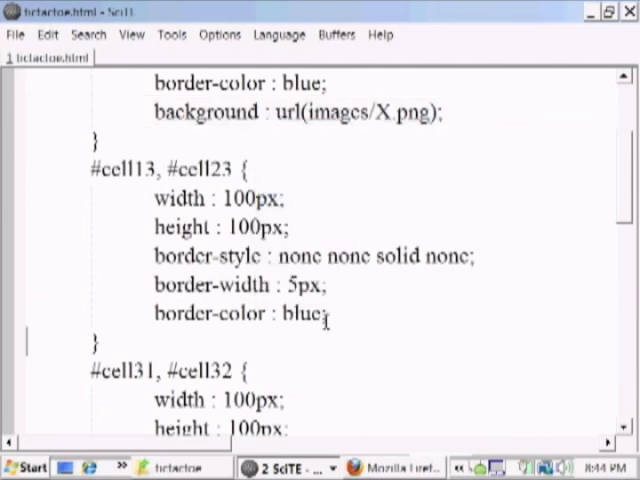
Paste the background line into the #cell13/#cell23 and #cell31/#cell32 rules, using O.png.
text(background : url(images/X.png);)
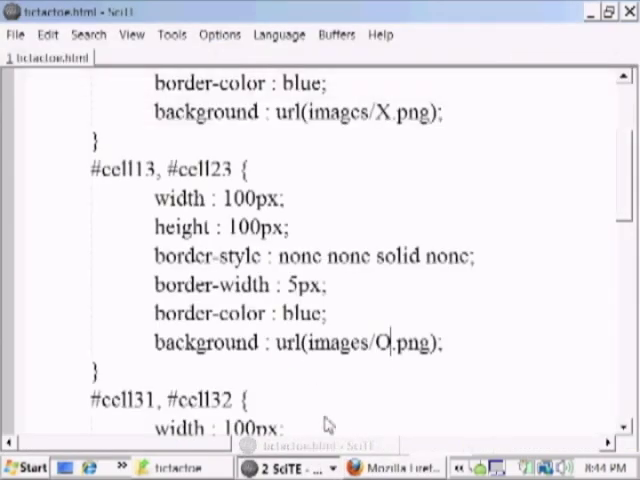
right_click(270, 264)
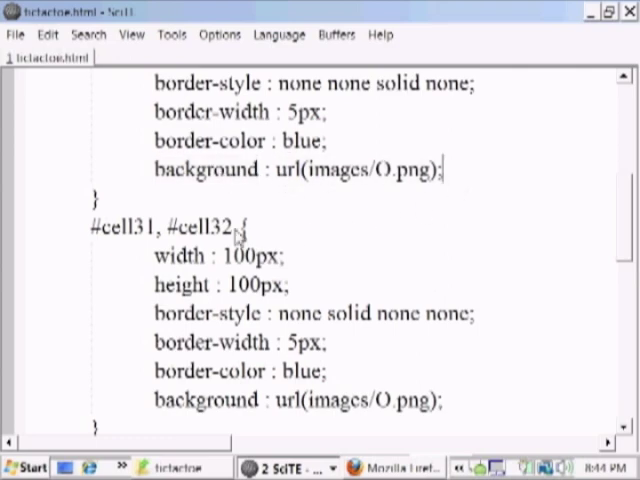
Review the style block and remove the background line from the #cell31, #cell32 rule.
scroll(up, 3)
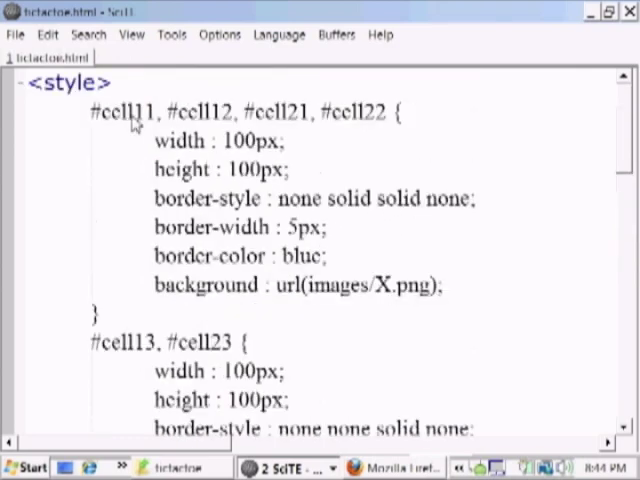
double_click(206, 284)
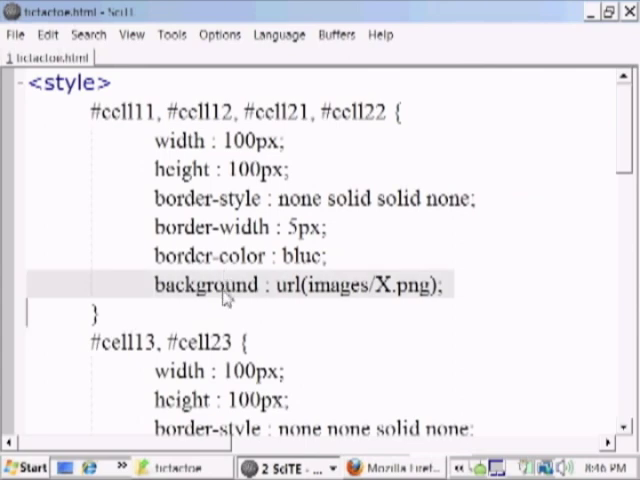
scroll(down, 3)
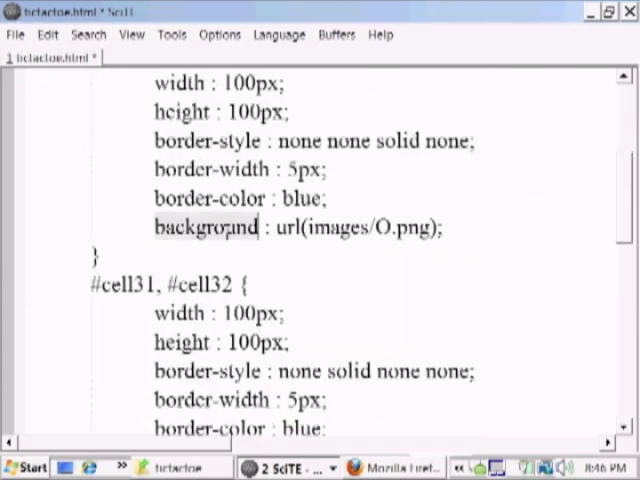
scroll(down, 3)
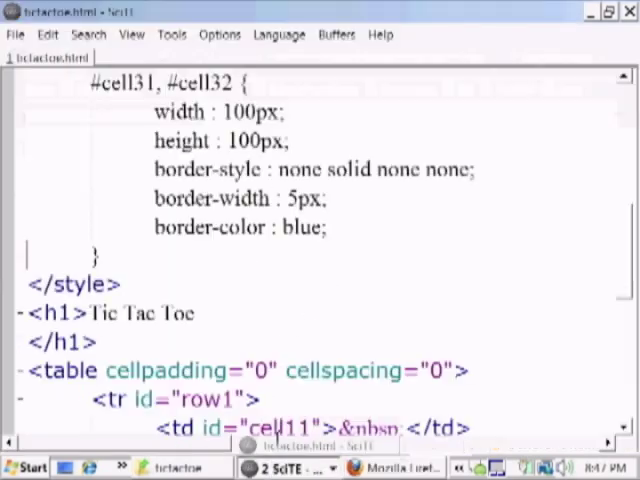
scroll(up, 3)
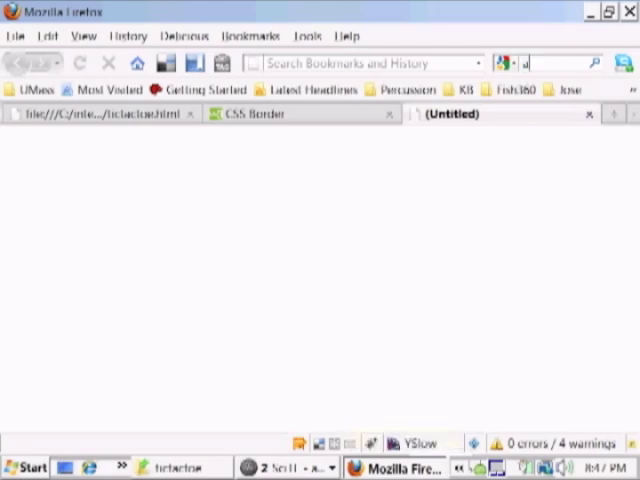
Search the web for 'google ajax libraries' in a new Firefox tab.
text(ajax)
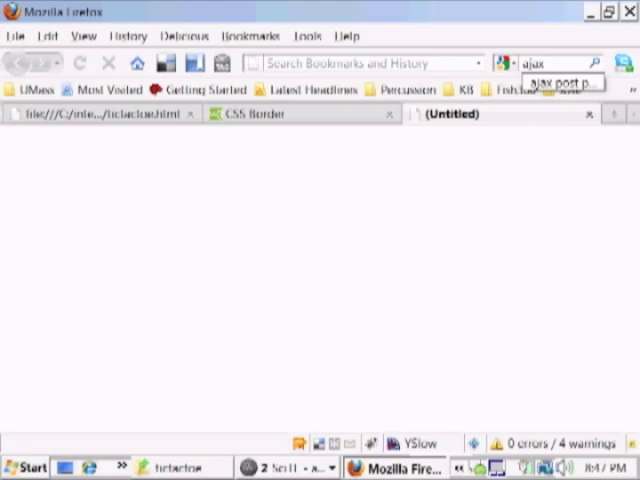
text(librari)
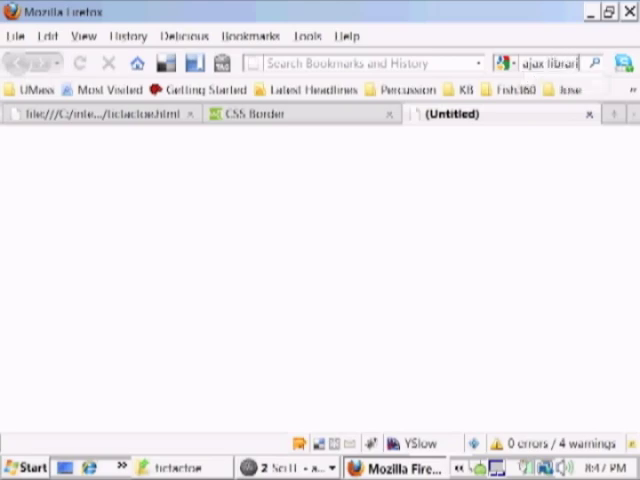
text(googleajax lib)
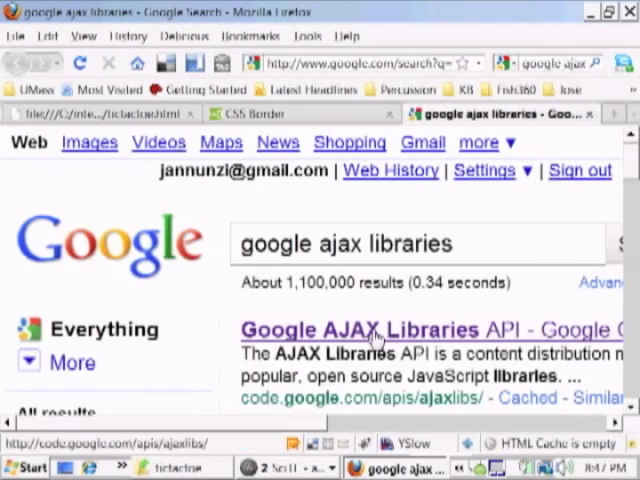
View the Google AJAX Libraries API guide and its Available Libraries load paths.
click(376, 328)
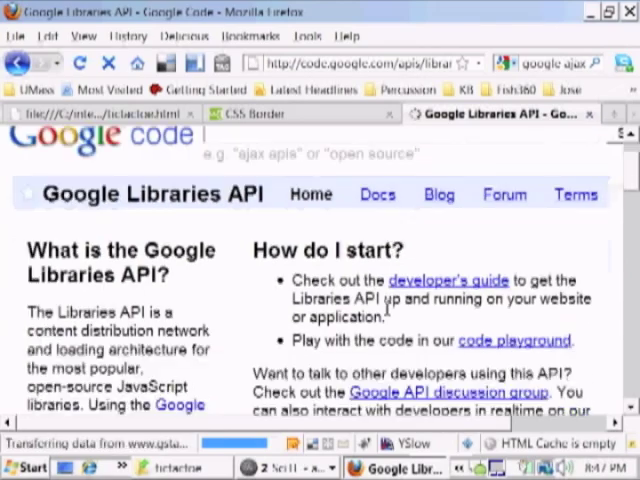
scroll(down, 3)
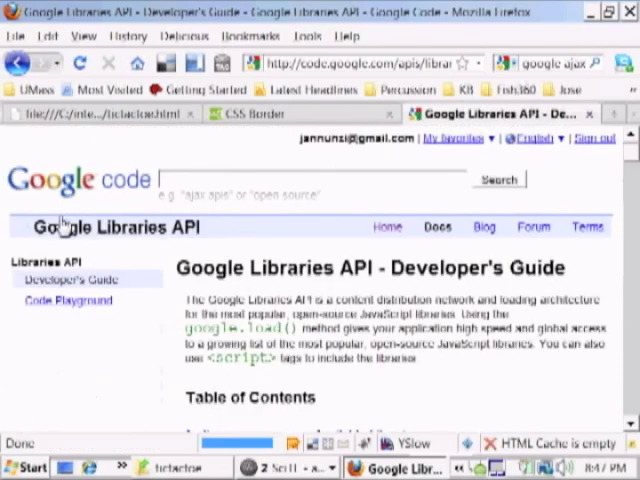
scroll(down, 3)
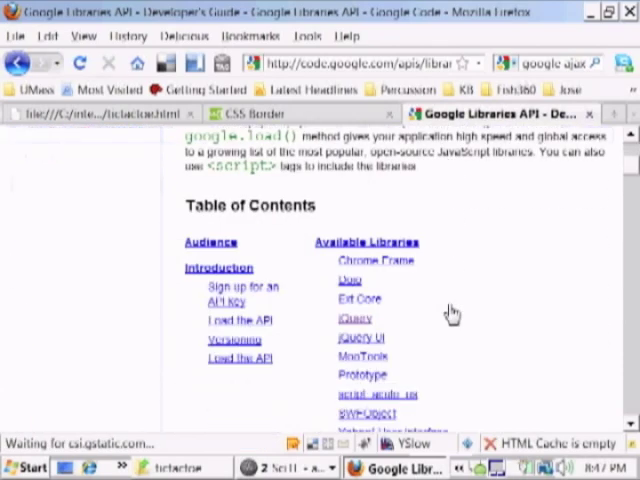
scroll(down, 3)
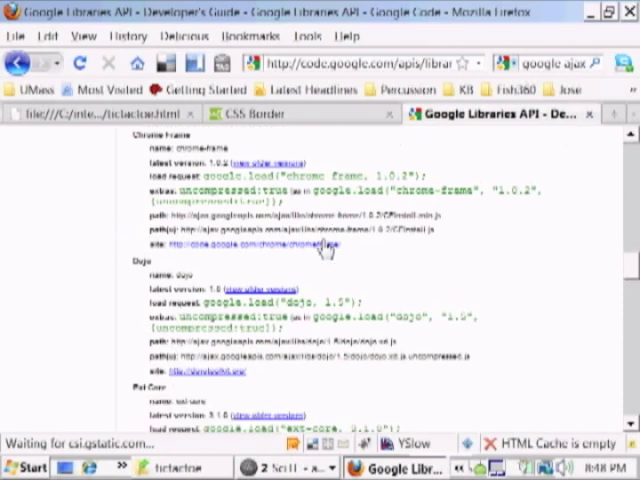
scroll(down, 3)
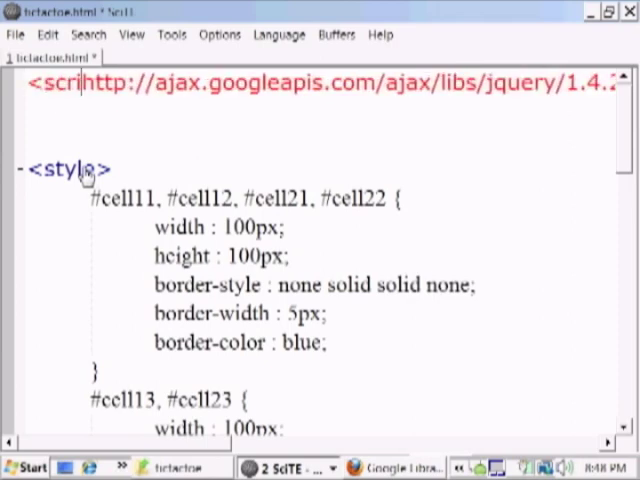
Finish the second ajax.googleapis.com script tag with its closing </script>.
scroll(right, 3)
text(pt src=")
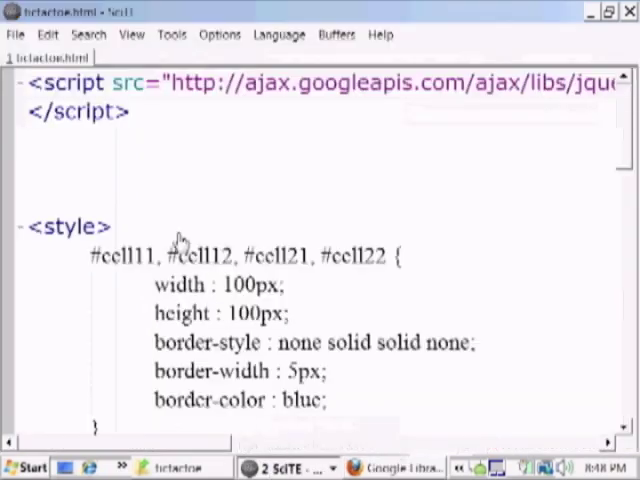
text(<sc)
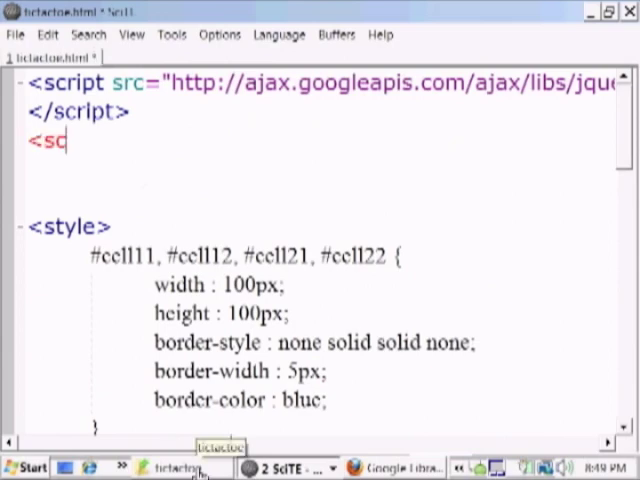
text(ript src="http://ajax.googleapis.com/ajax/libs/jque)
click(320, 170)
text(<)
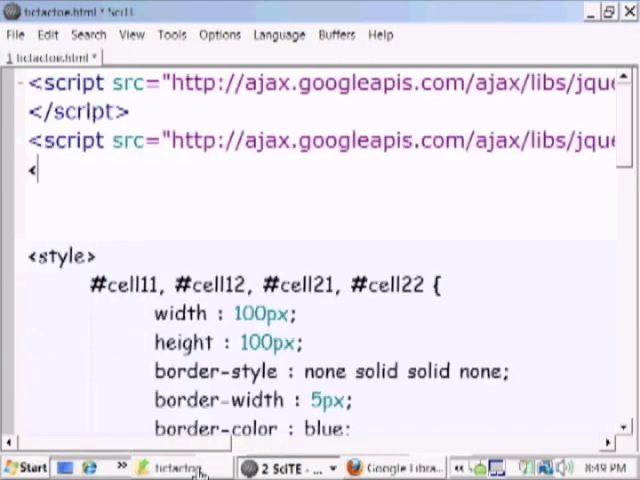
text(/script>)
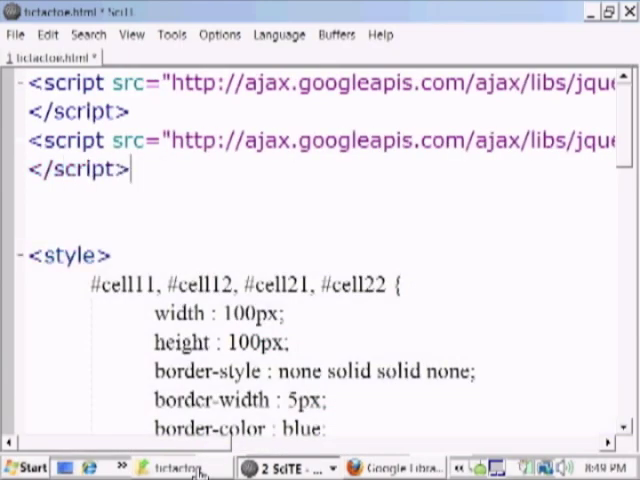
click(16, 34)
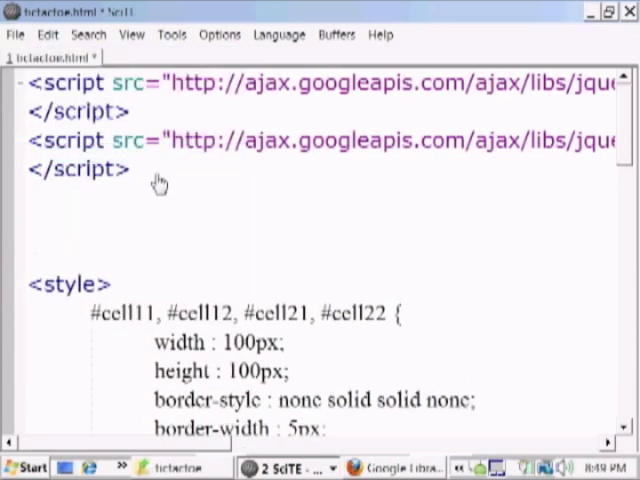
Add a script block containing $(document).ready(function(){ });.
text(<script>)
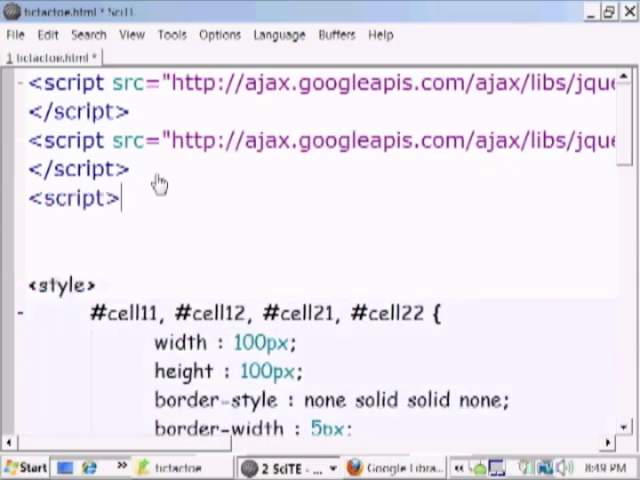
text(</script>)
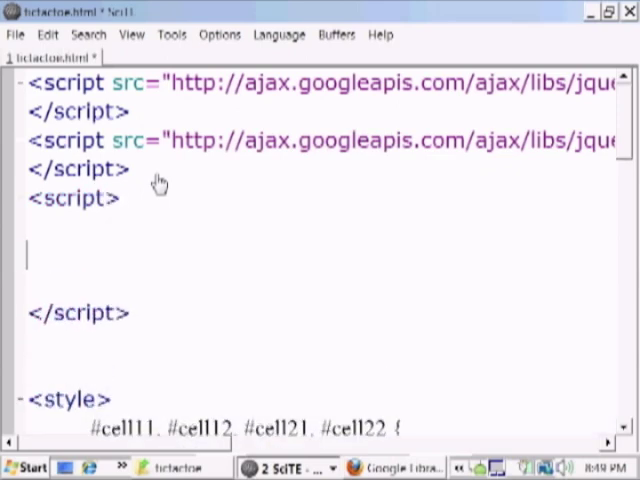
text($()
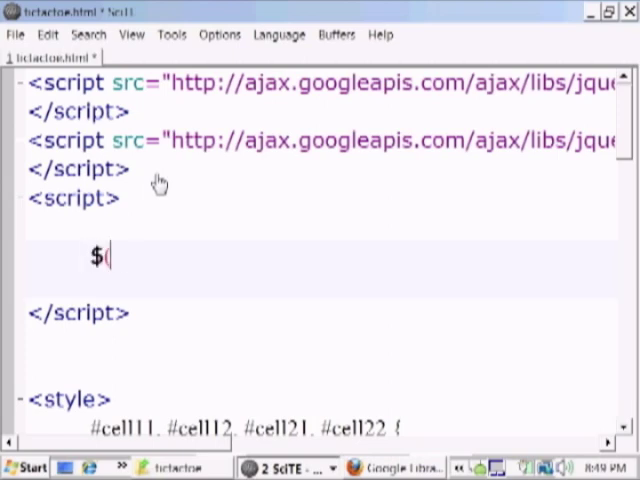
text((document).)
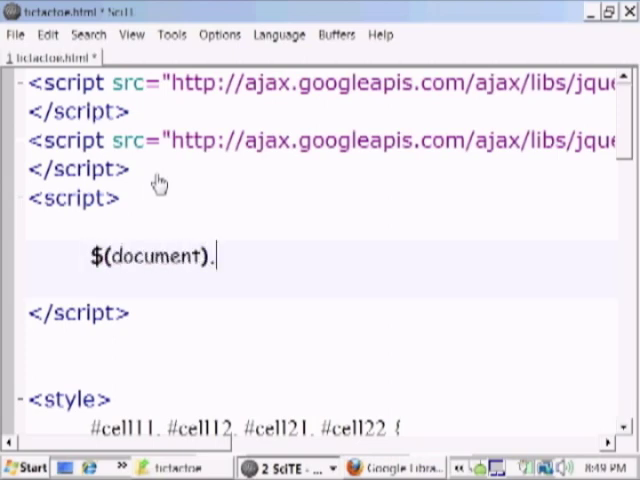
text(ready())
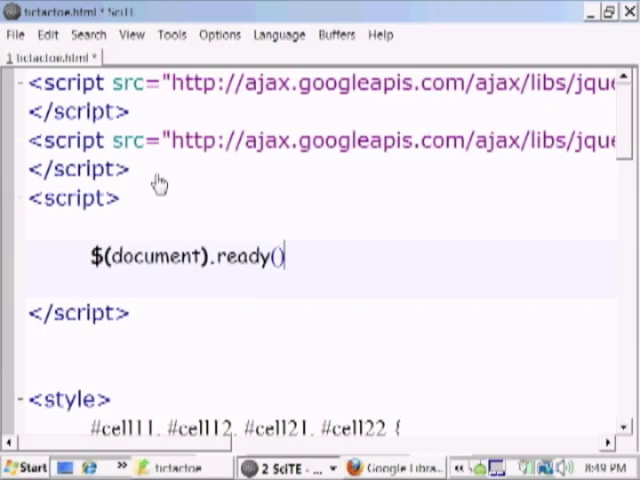
text(;)
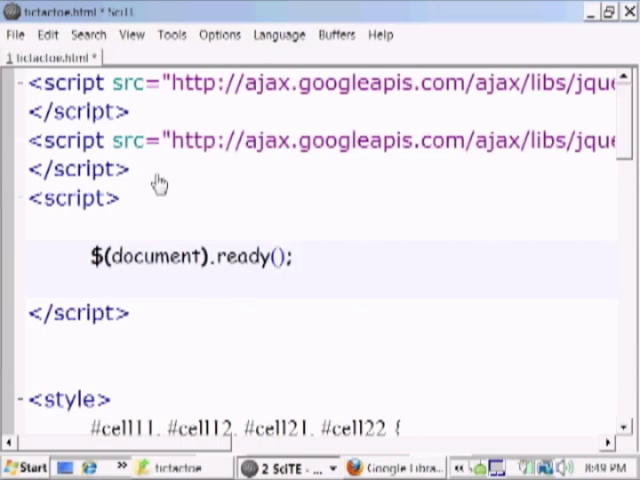
text(function())
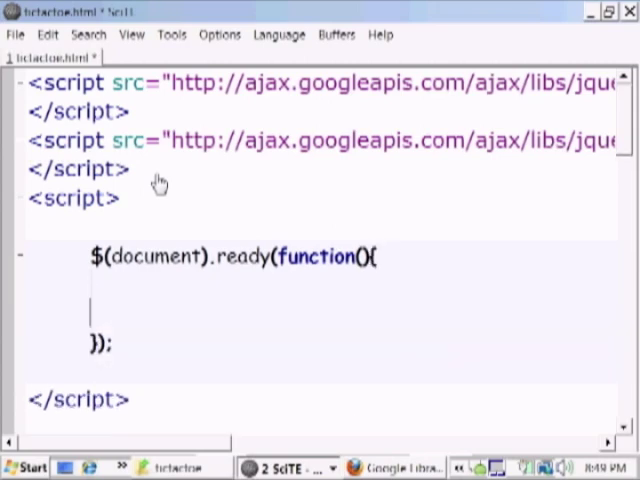
Make the ready handler call alert("hello from jQuery!!!") and go test it in Firefox.
text(al)
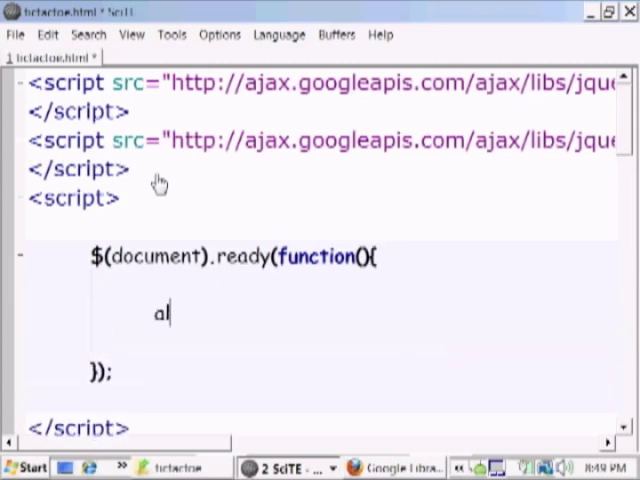
text(ert();)
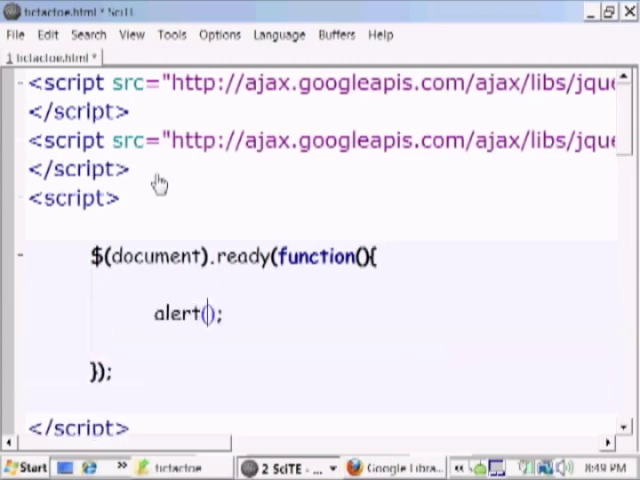
text("hello fr")
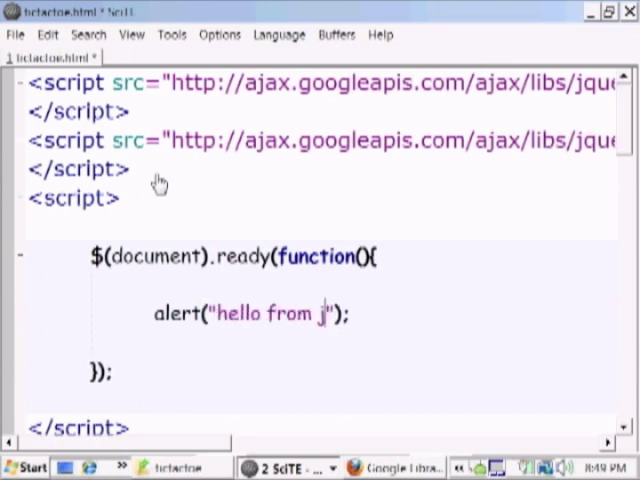
text(Query!!!)
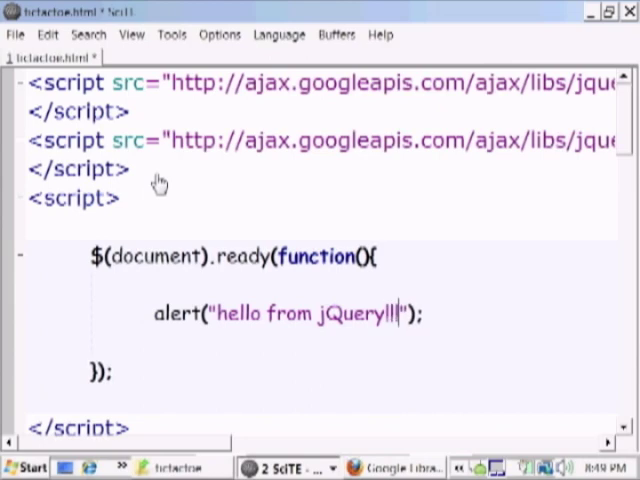
click(16, 34)
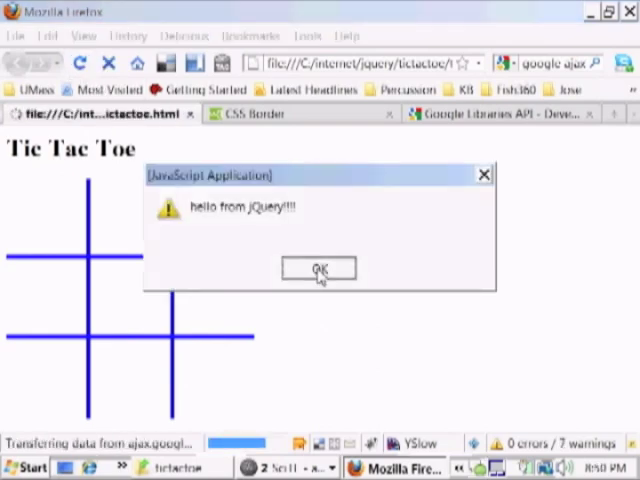
Dismiss the 'hello from jQuery!!!' alert on the reloaded Tic Tac Toe page.
click(316, 268)
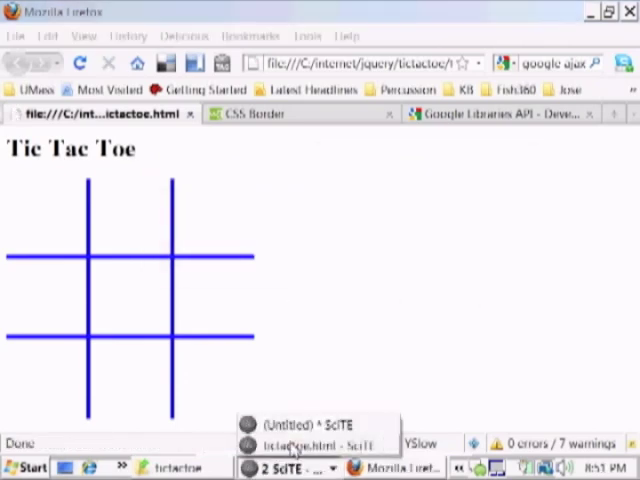
Return to the source, clear the alert from the ready handler and select #cell11 in the styles.
click(316, 444)
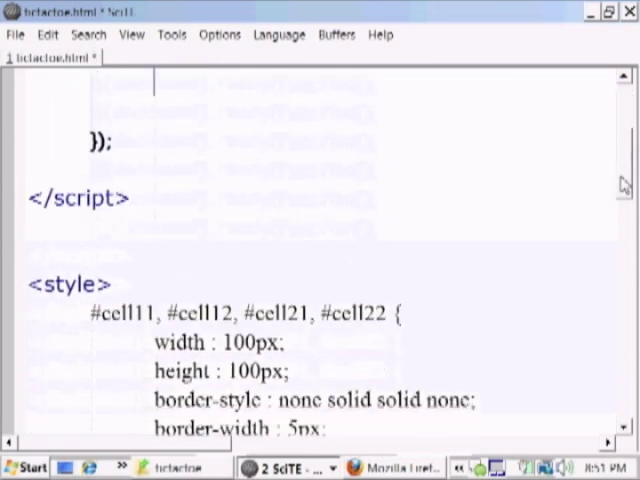
scroll(down, 3)
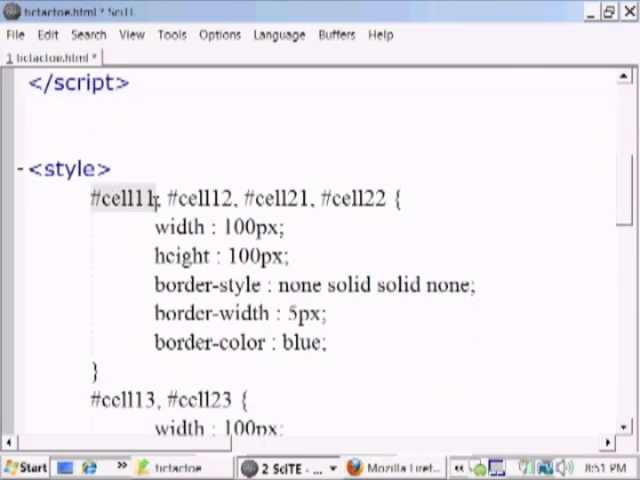
double_click(200, 198)
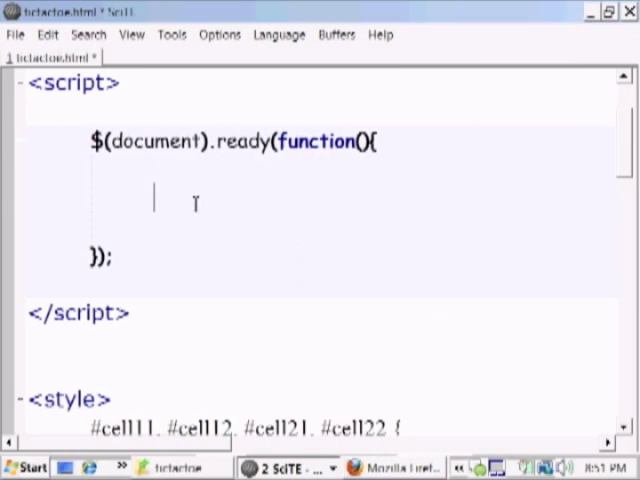
Attach a jQuery click handler function to #cell11, #cell12, #cell21, #cell22.
text($()
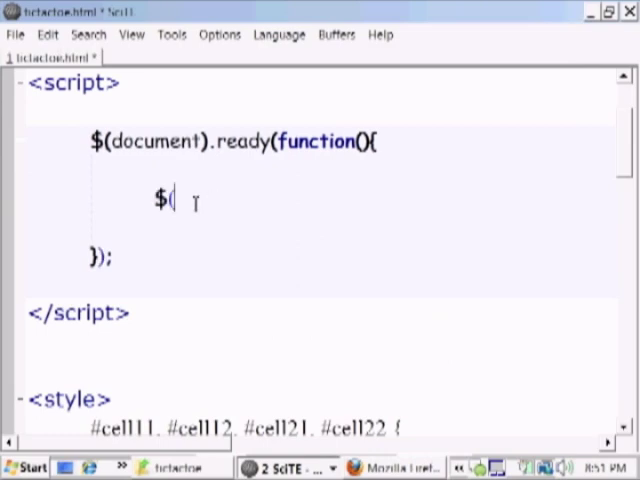
text("#cell11, #cell12, #cell21, #cell22)
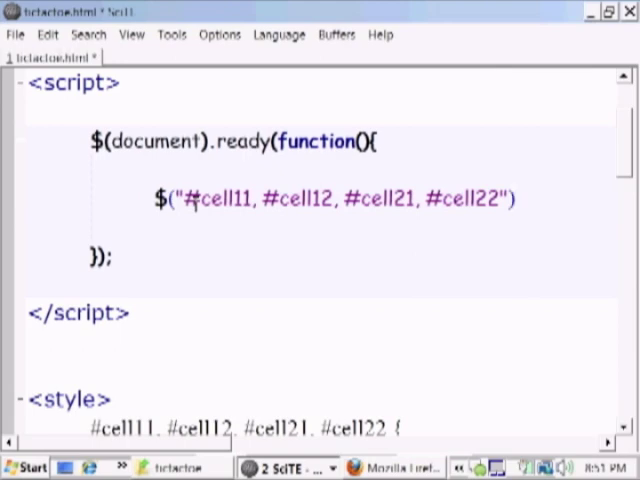
text(.cl)
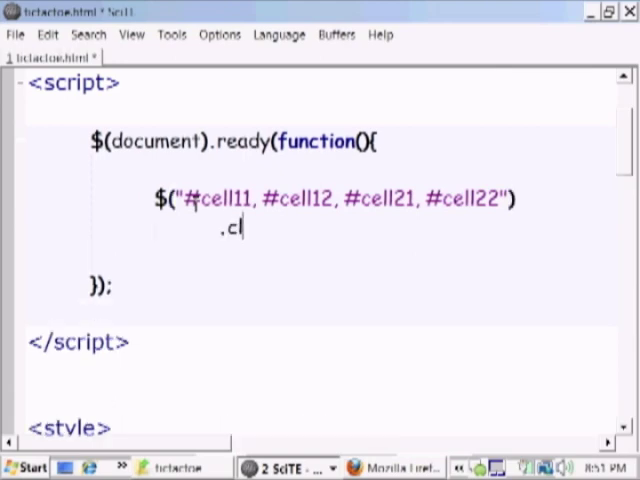
text(ick)
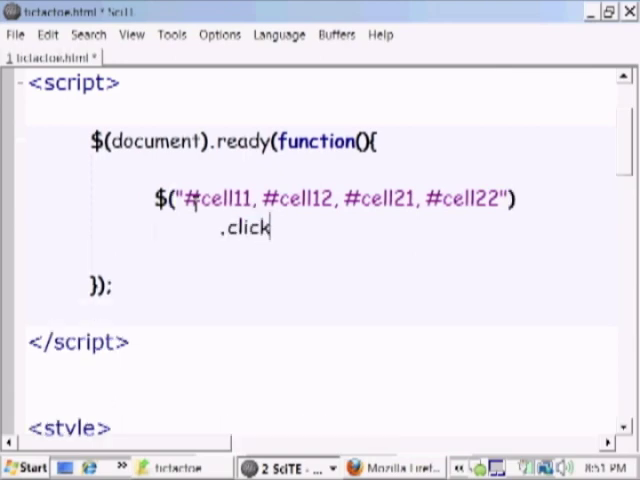
text(()
text();)
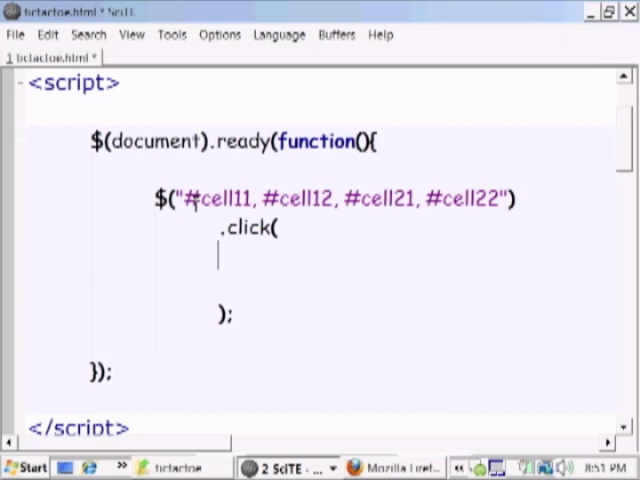
text(function())
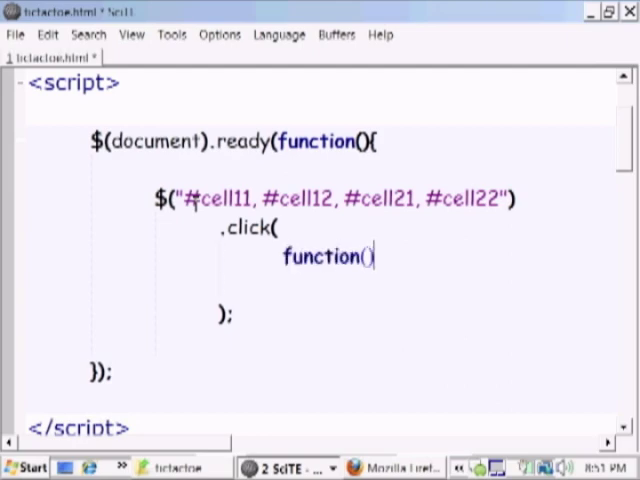
text({)
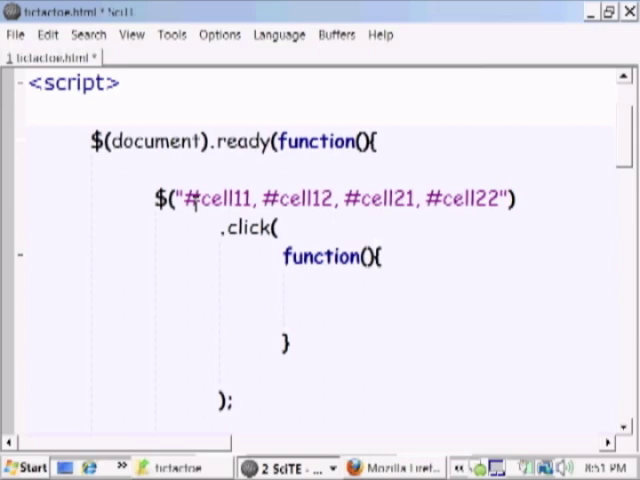
Inside the handler, add alert("click"); so clicking a cell shows a message.
text(alert();)
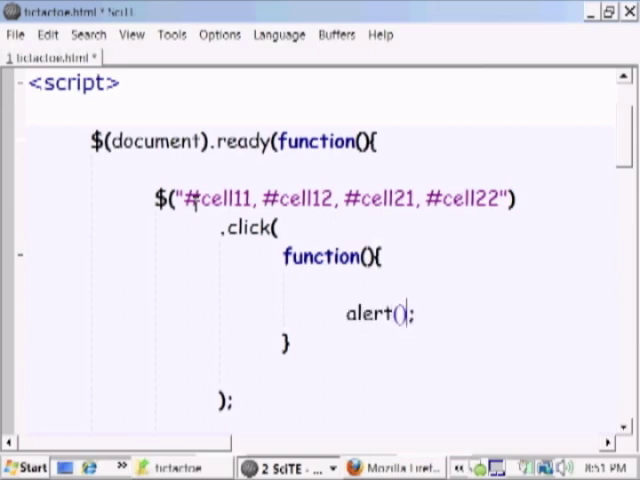
text("clic)
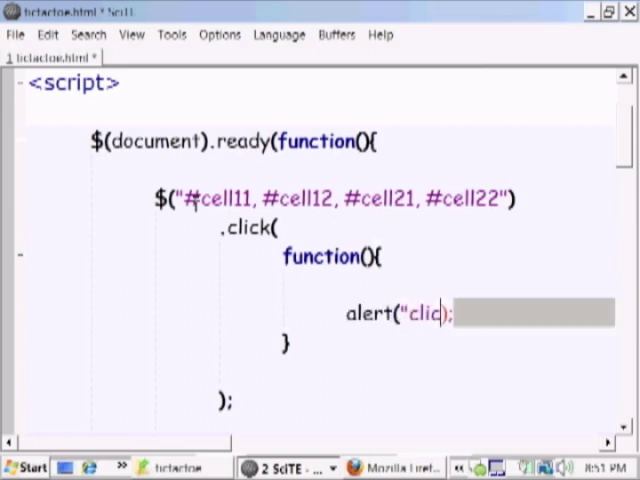
text(k)
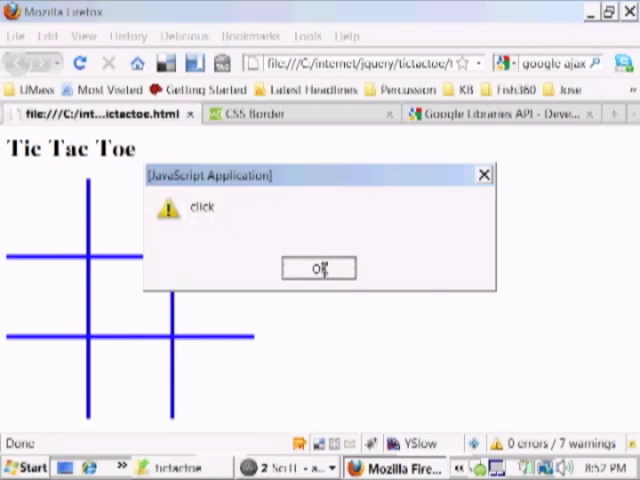
Trigger the click alert on a grid cell in Firefox, dismiss it, and return to SciTE.
click(318, 268)
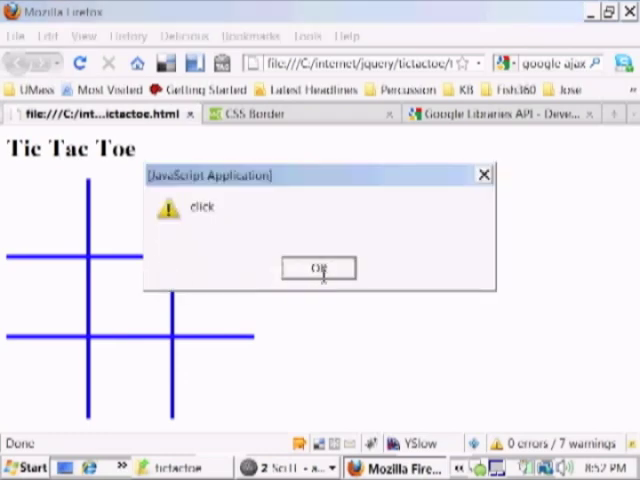
click(320, 268)
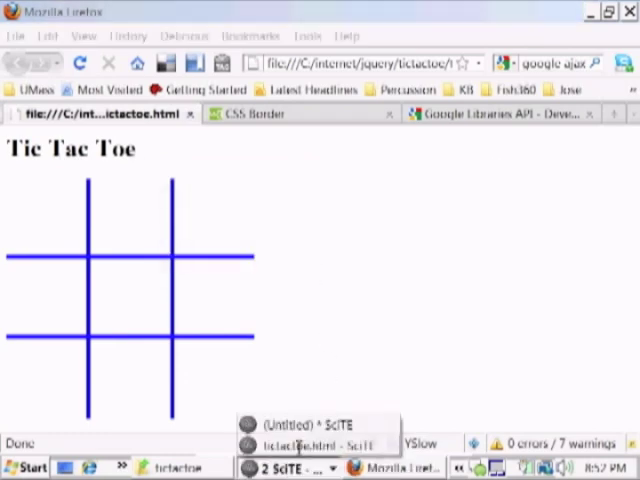
click(312, 444)
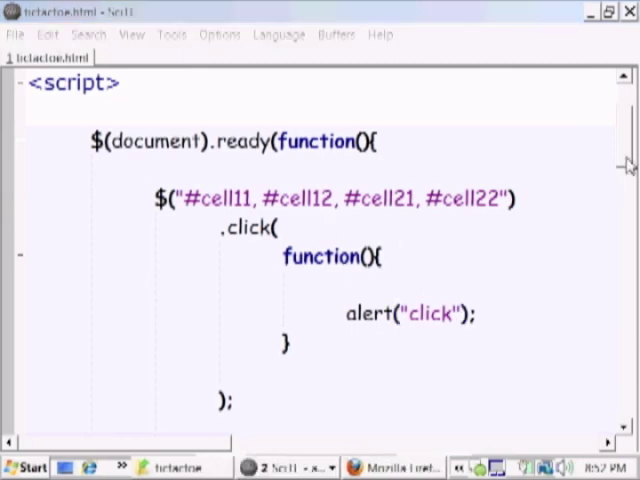
Check the style block cell ids and add #cell13, #cell23 to the click selector.
scroll(down, 3)
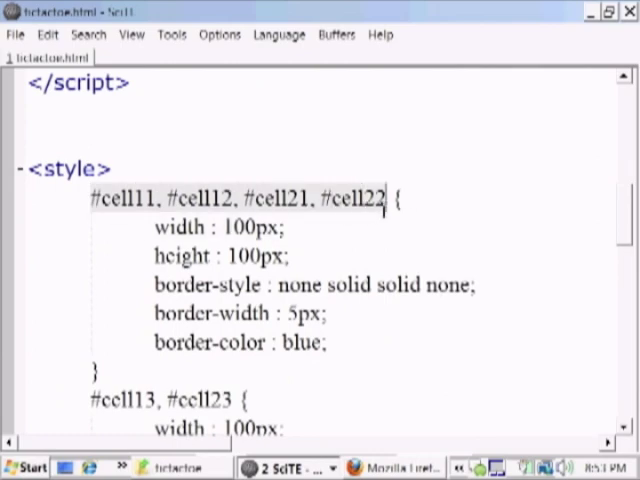
scroll(down, 3)
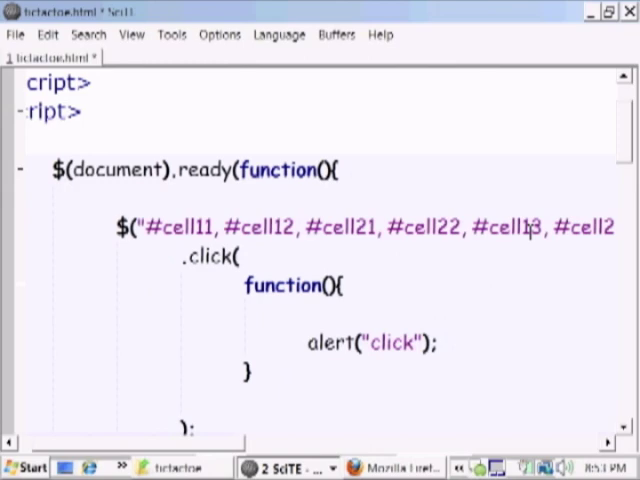
scroll(right, 3)
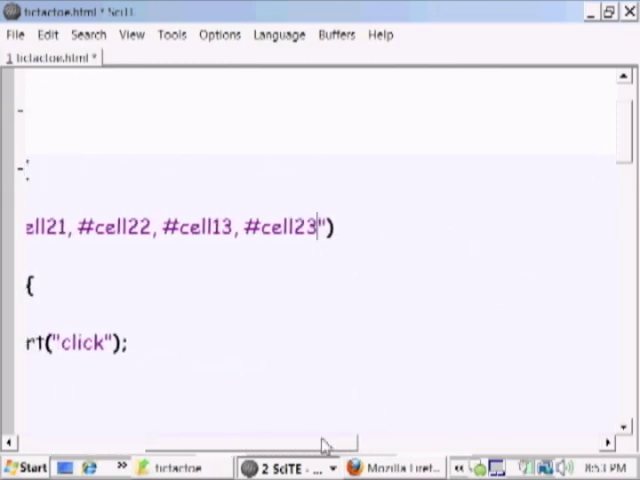
scroll(down, 3)
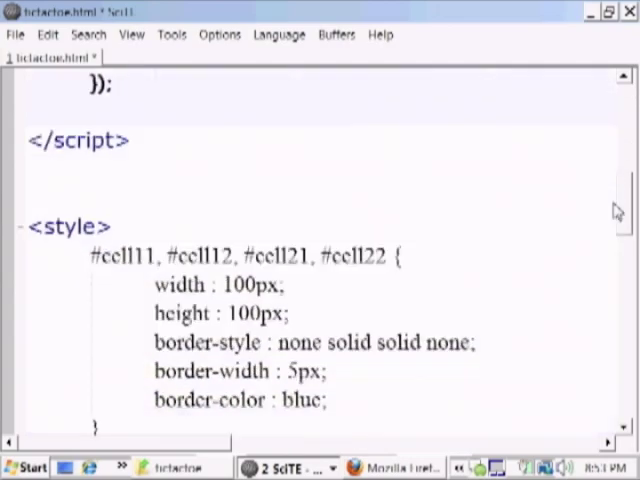
Copy the #cell31, #cell32 style selector and paste it into the jQuery click selector.
scroll(down, 3)
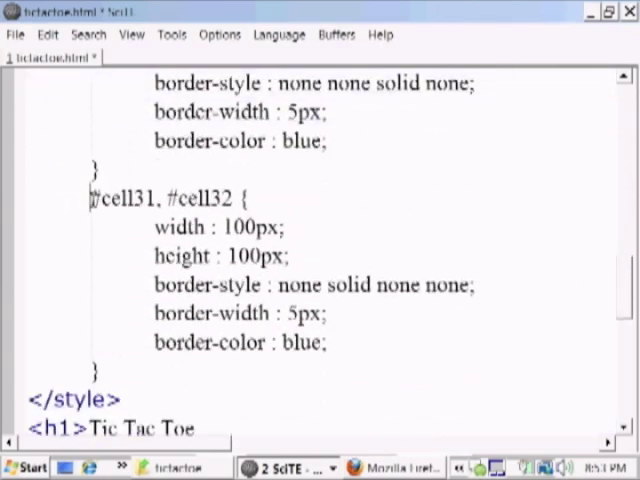
right_click(200, 200)
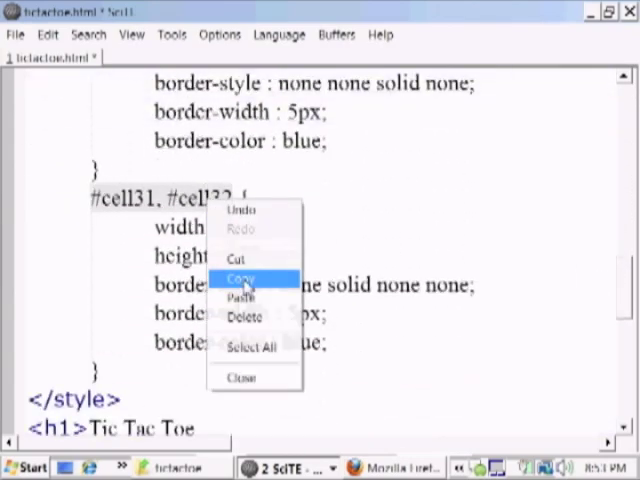
click(242, 278)
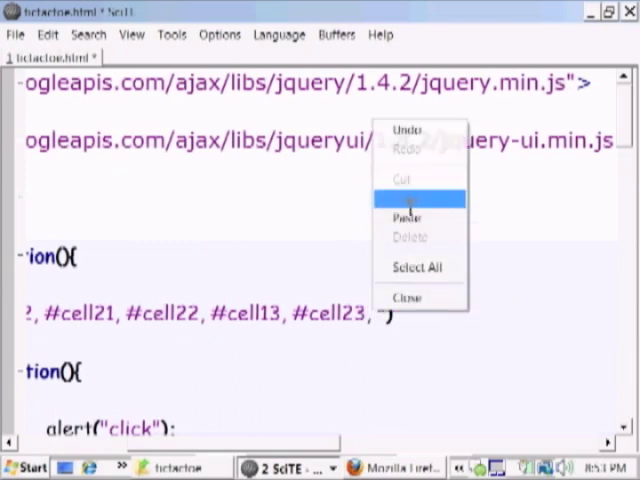
click(406, 216)
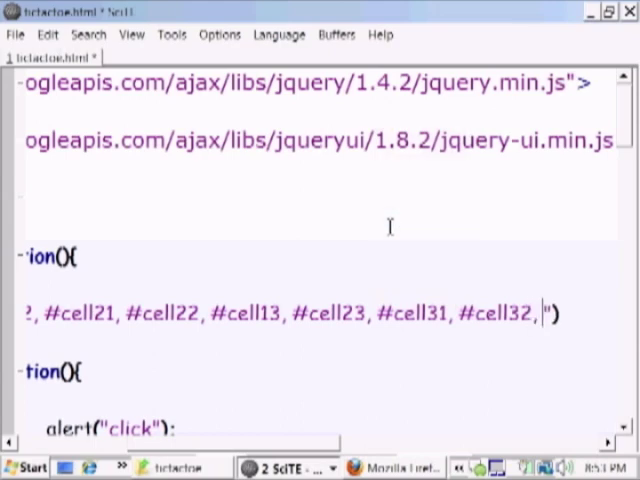
text(#cell)
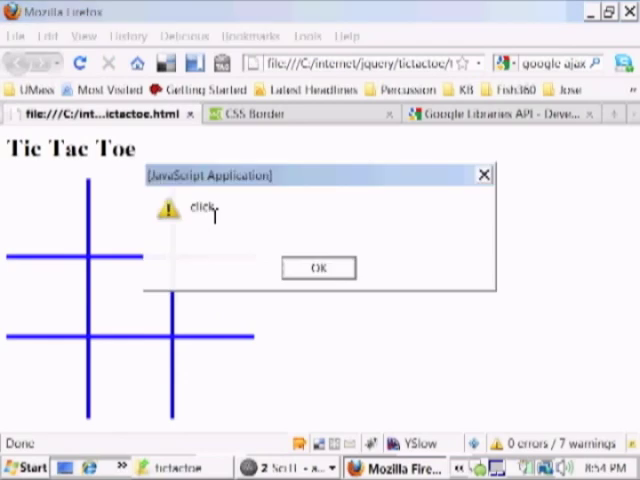
Click several grid cells in Firefox and dismiss each resulting click alert.
click(318, 268)
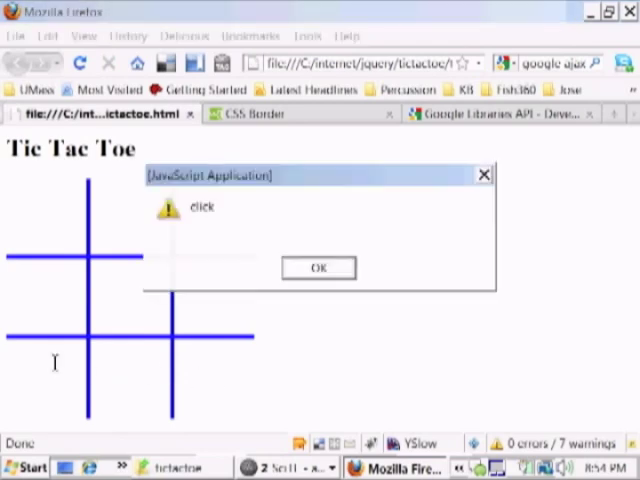
click(318, 268)
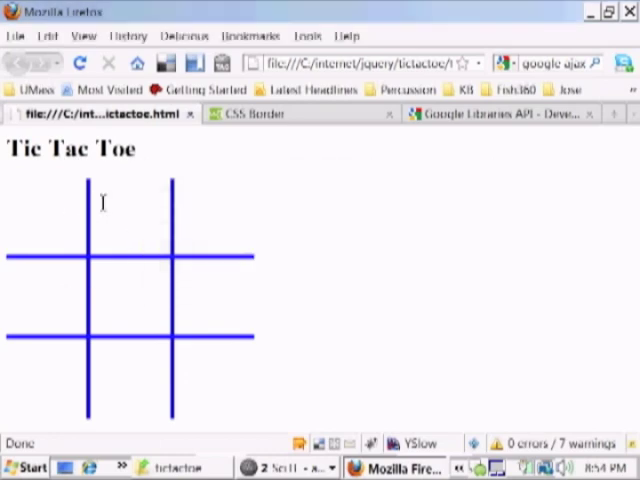
mouse_move(324, 250)
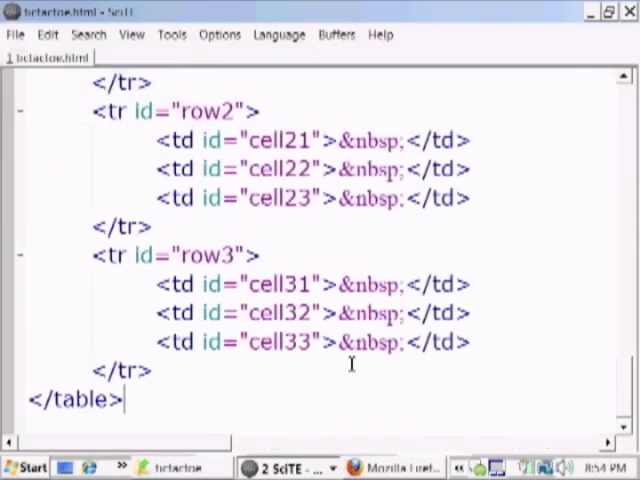
Store the clicked cell in the handler with var cell = $(this);.
scroll(down, 3)
text(alert)
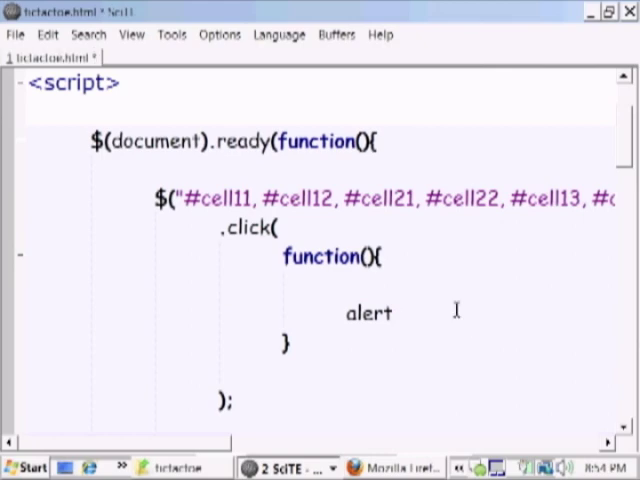
text(var ce)
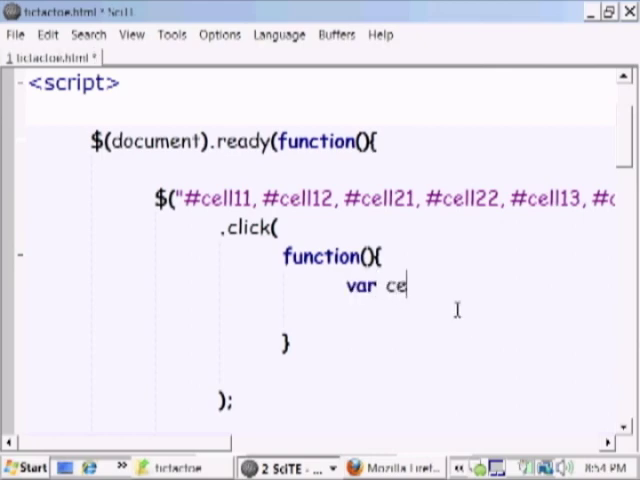
text(ll =)
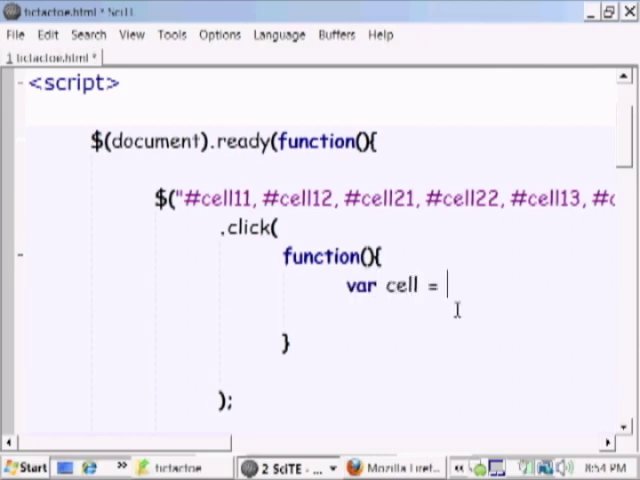
text($(this)
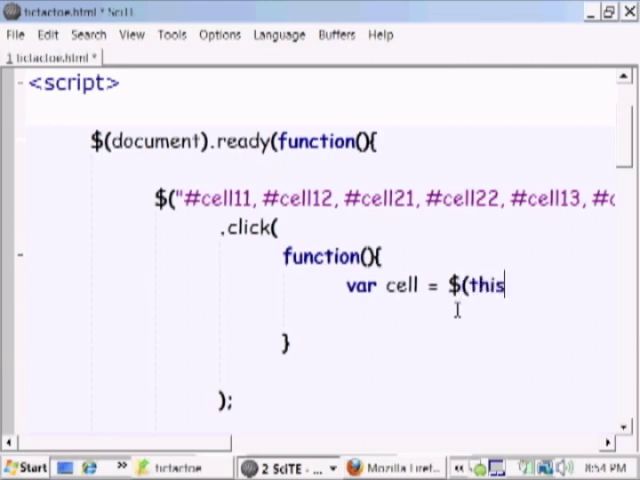
text();)
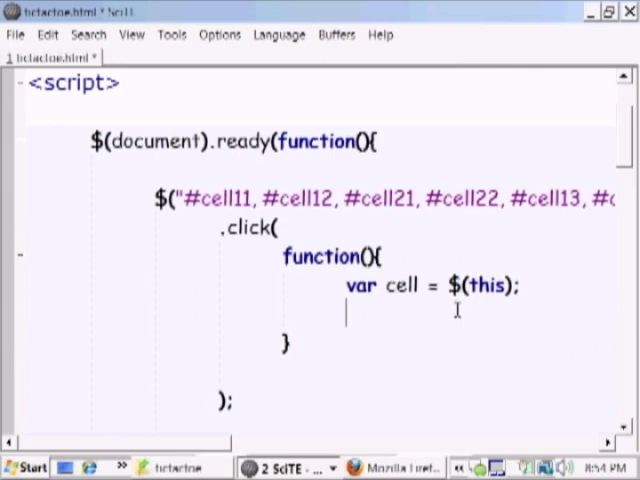
Begin setting the cell's background with cell.css("background","url(im...
text(cell.)
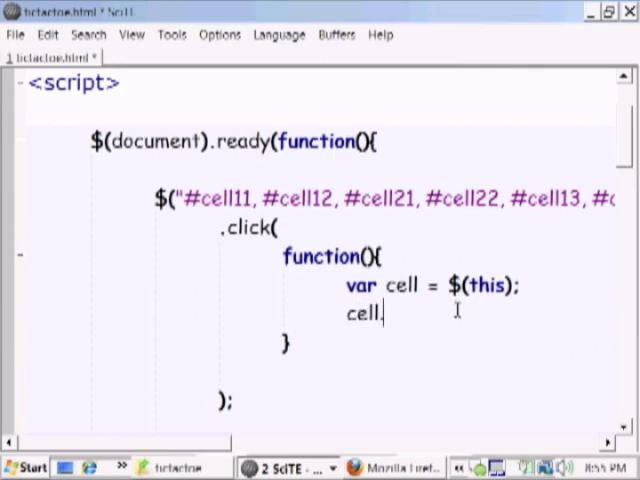
text(css("");)
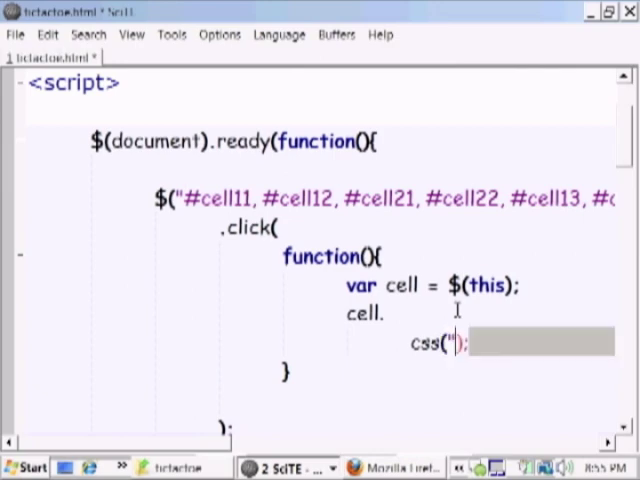
text(bc)
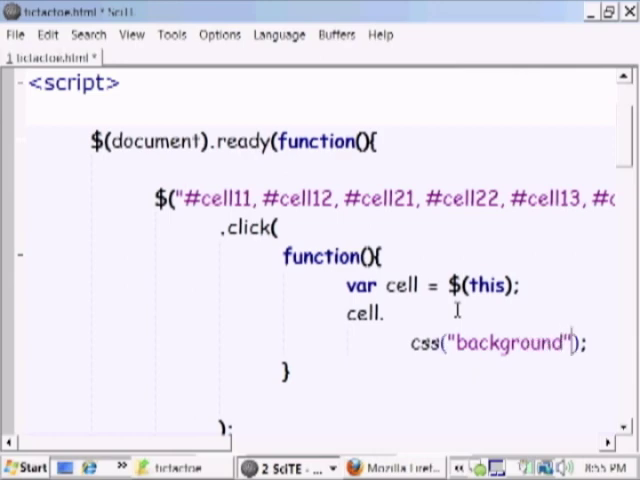
text(,")
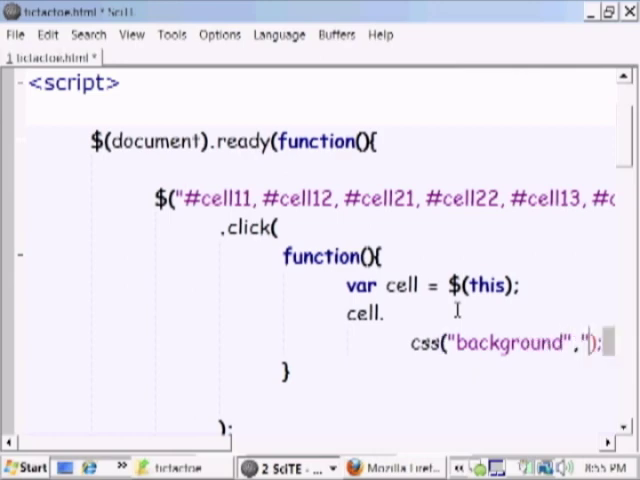
text(url()
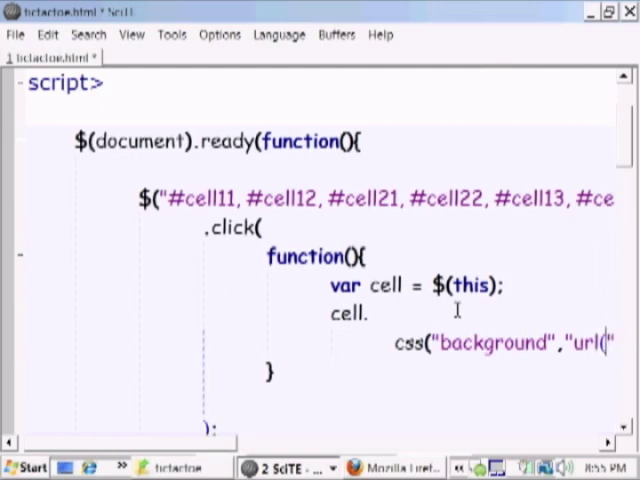
text(im)
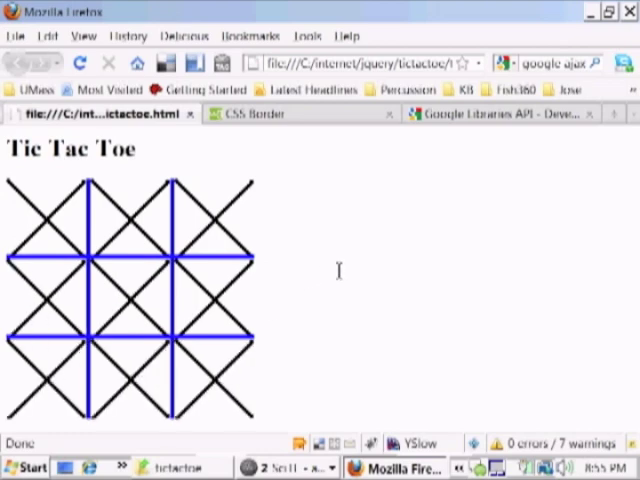
mouse_move(338, 318)
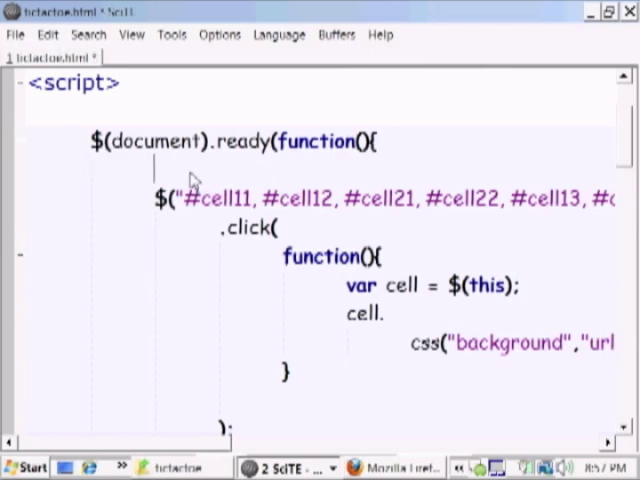
Declare var turn = 0; and add an if(turn==0) check in the click handler.
text(var turn = 0)
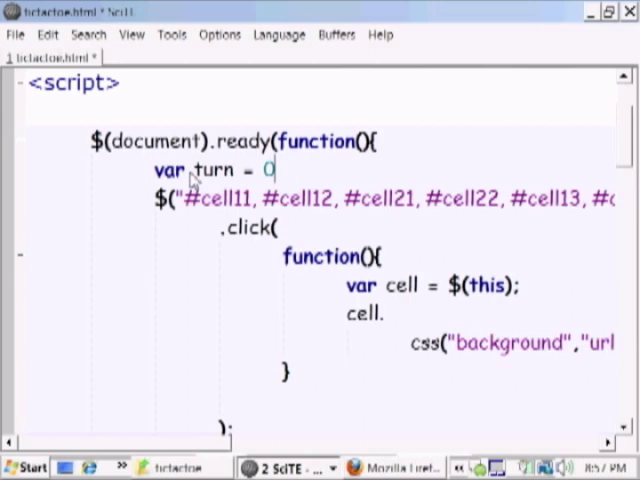
text(;)
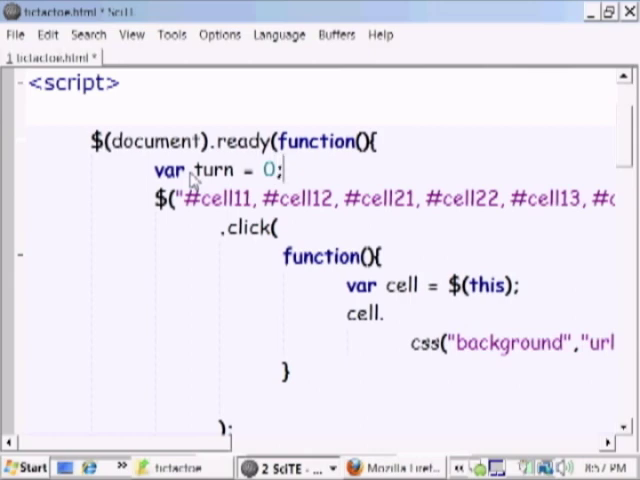
mouse_move(496, 172)
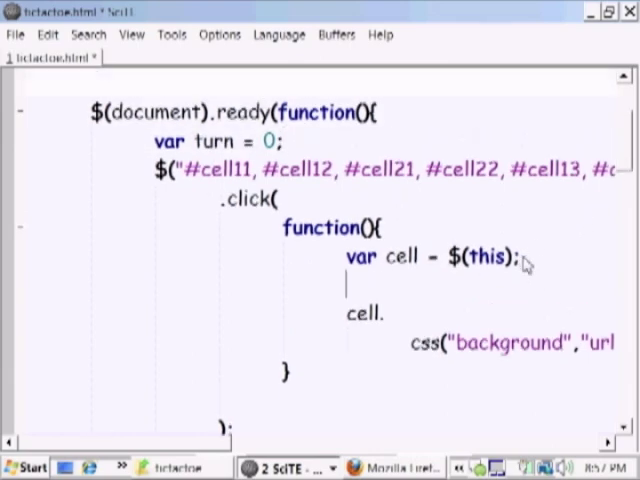
text(if()
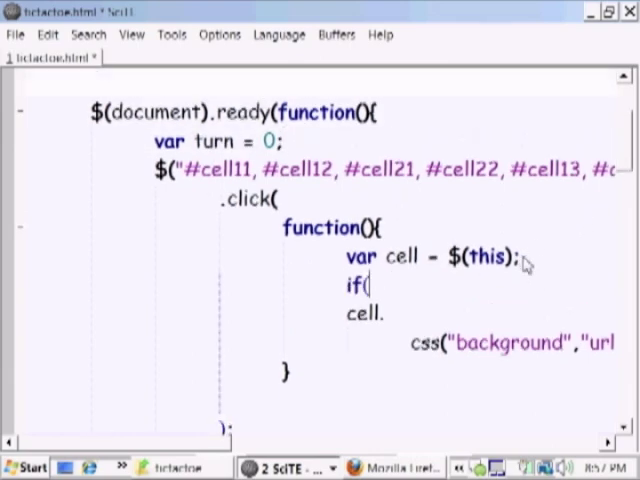
text(turn=)
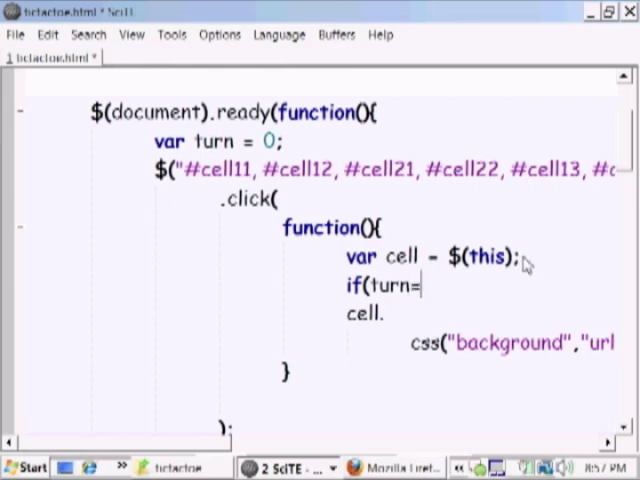
text(=0))
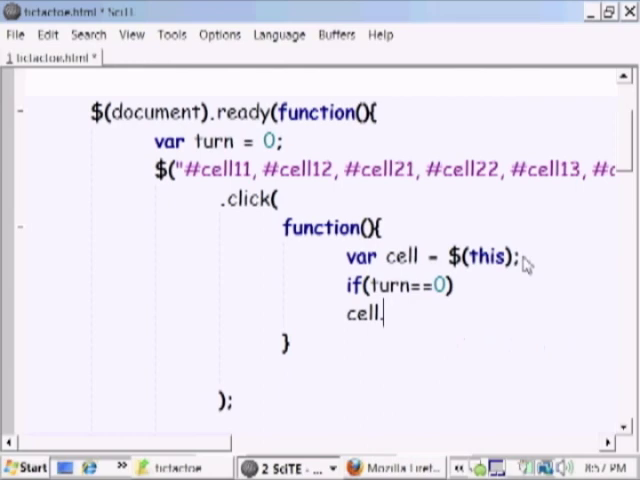
When turn is 0, set the cell background to url(images/O.png).
text(css("background","url(im)
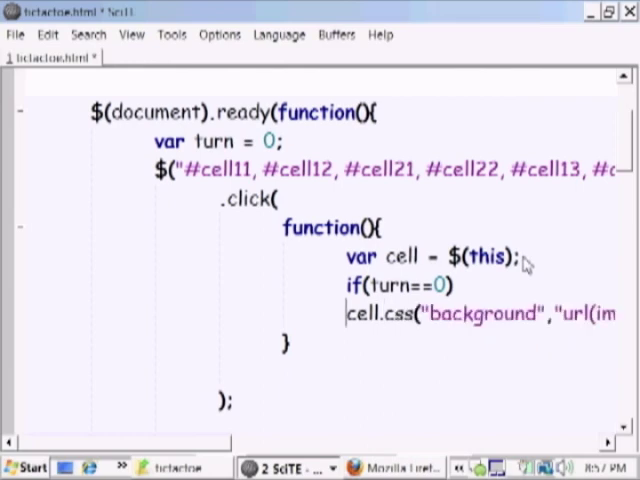
scroll(right, 3)
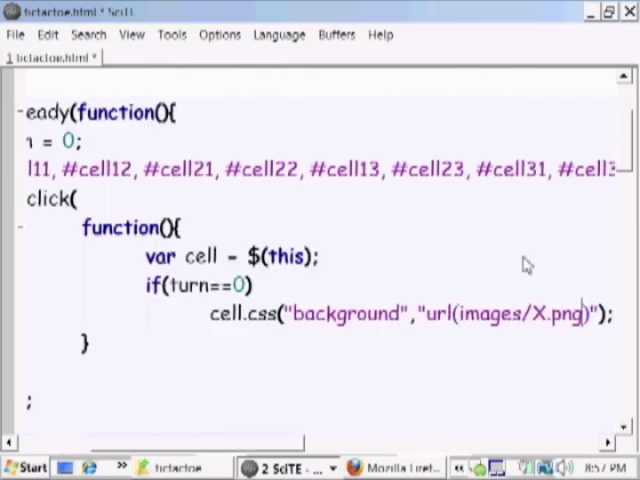
text(O)
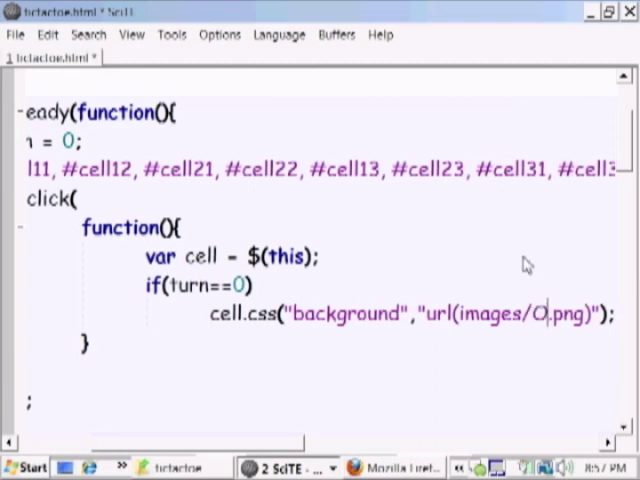
Add an else branch setting the cell background to url(images/X.png).
text(else)
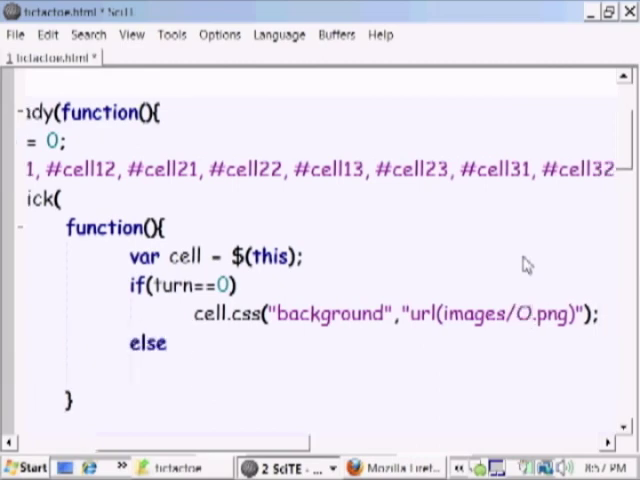
text(cel)
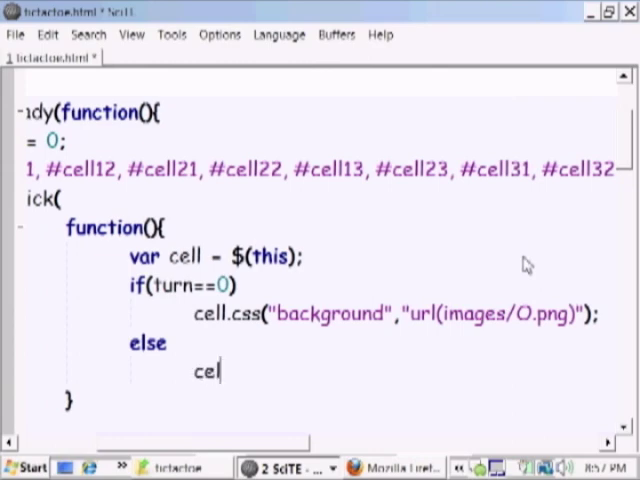
text(l.c)
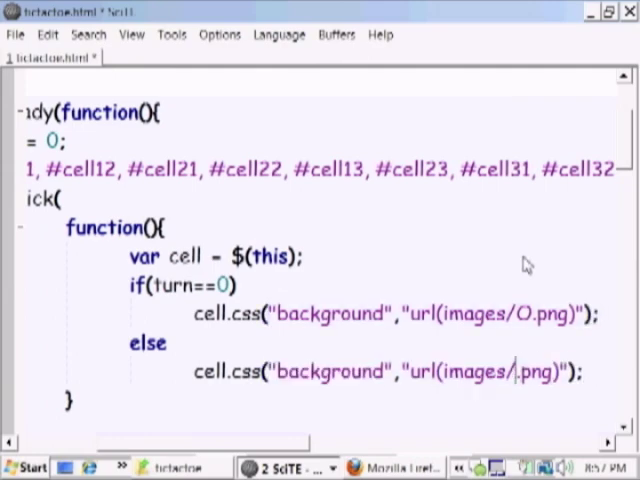
text(X)
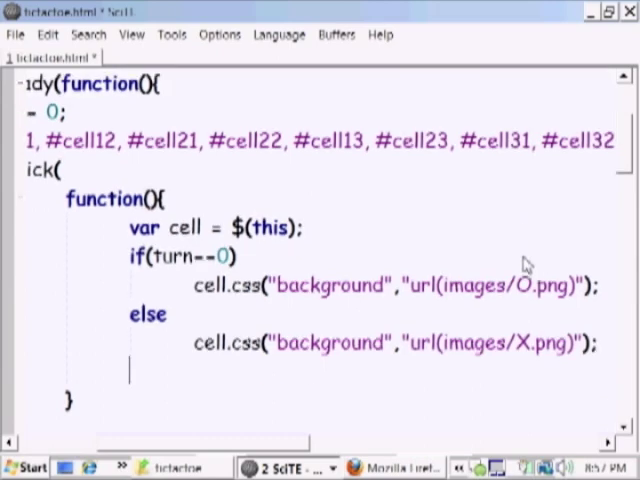
text())
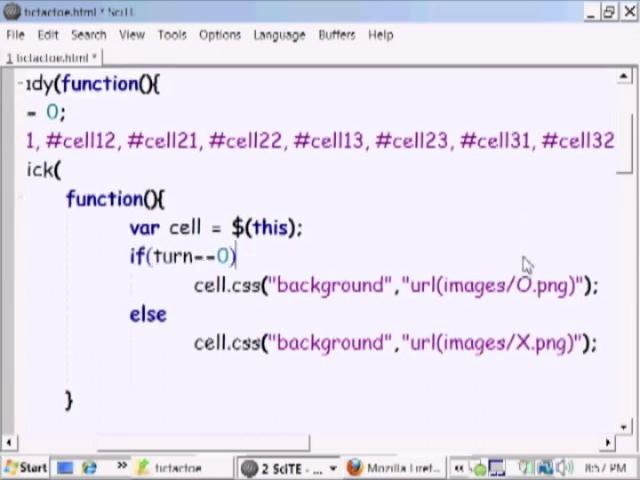
Open a brace after if(turn==0) and set turn = 1; inside it.
text({)
text(t)
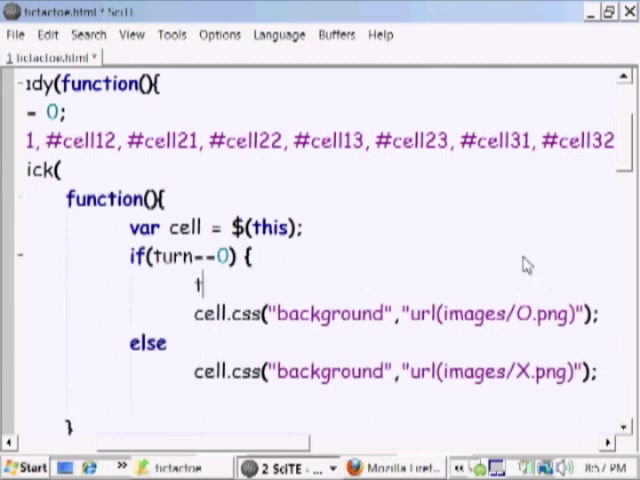
text(urn =)
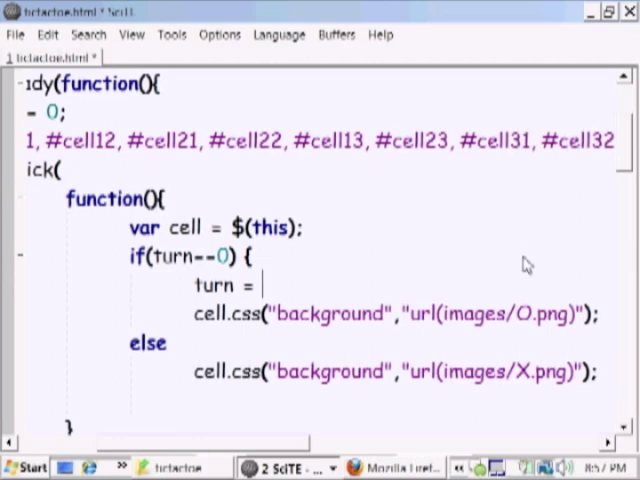
text(1;)
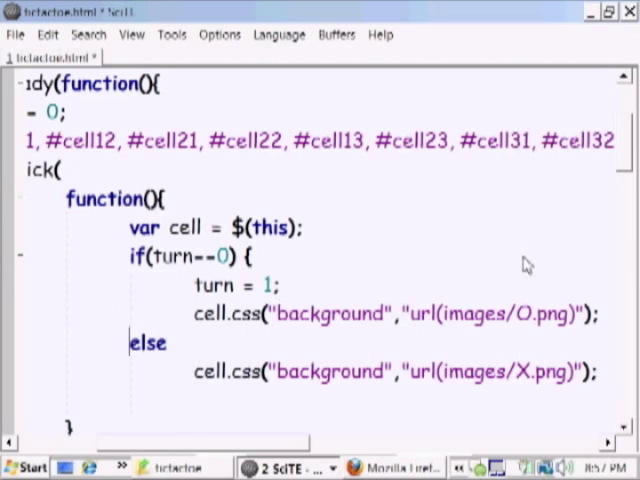